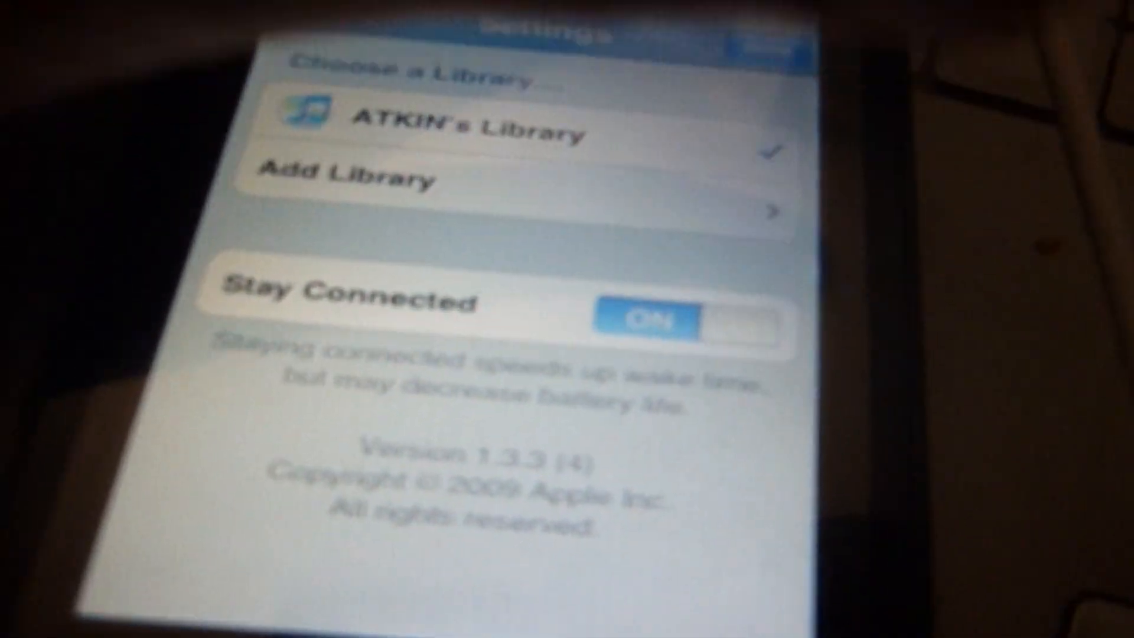
Choose ATKIN's Library as the library to control, keeping Stay Connected on.
{"action": "left_click", "coordinate": [351, 178]}
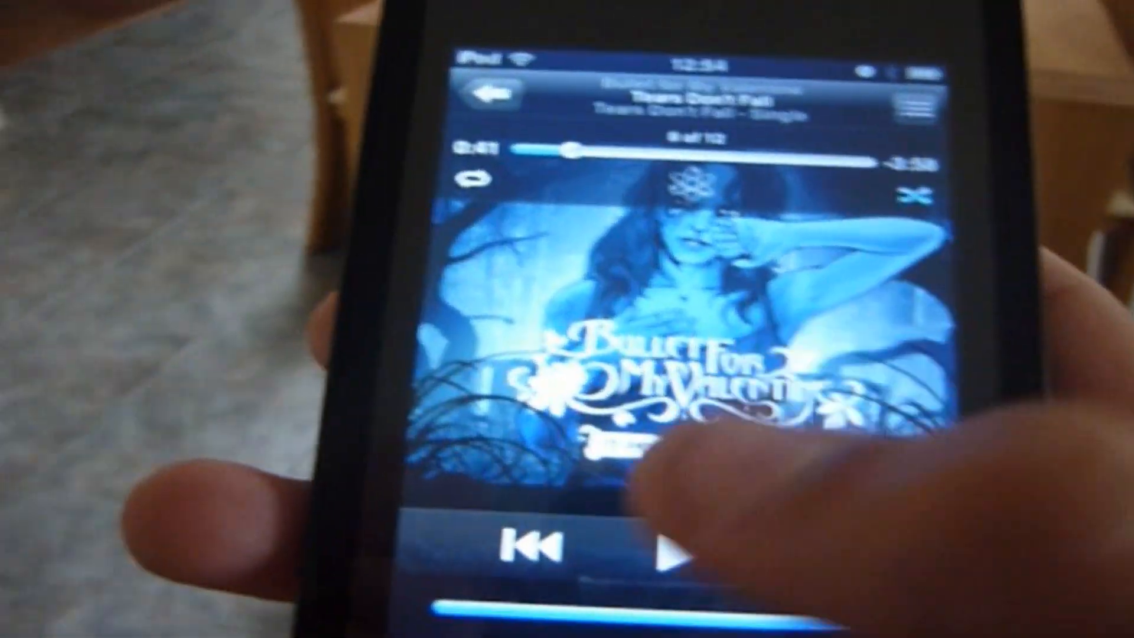
Toggle playback of Tears Don't Fall on the Now Playing screen.
{"action": "left_click", "coordinate": [677, 538]}
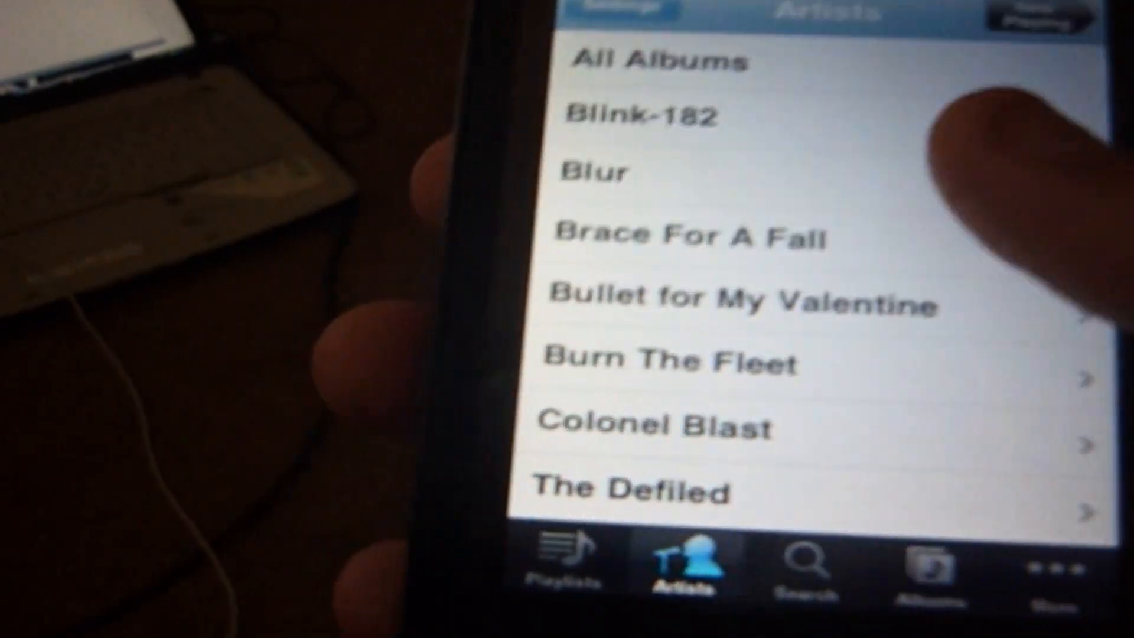
Scroll down through the Artists list to look over the library's artists.
{"action": "scroll", "scroll_direction": "down", "scroll_amount": 3}
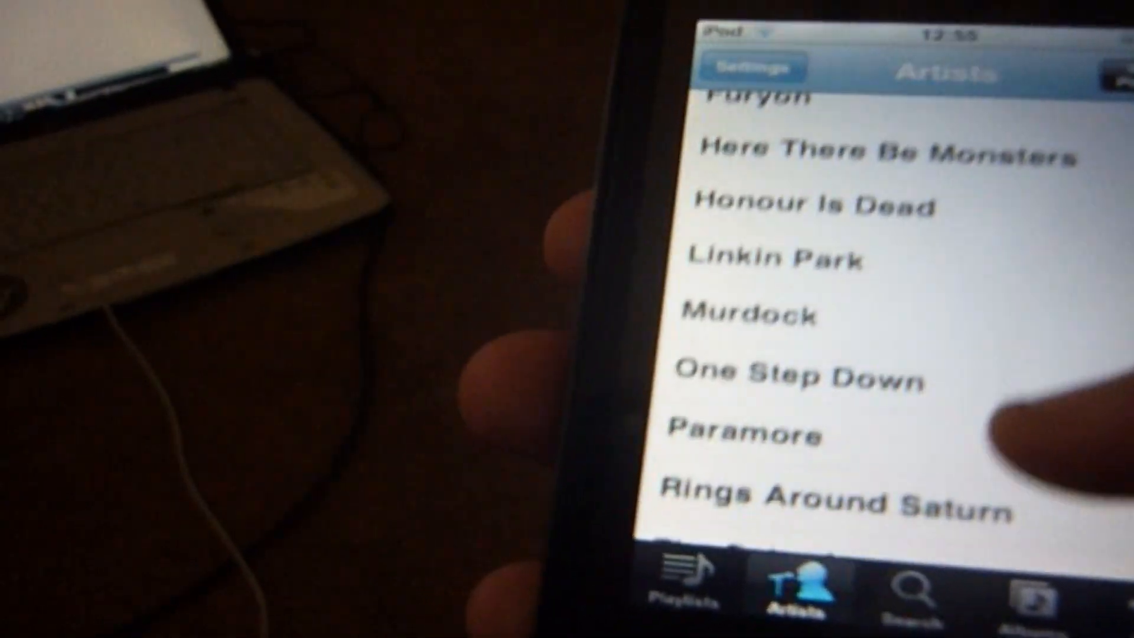
{"action": "scroll", "scroll_direction": "down", "scroll_amount": 3}
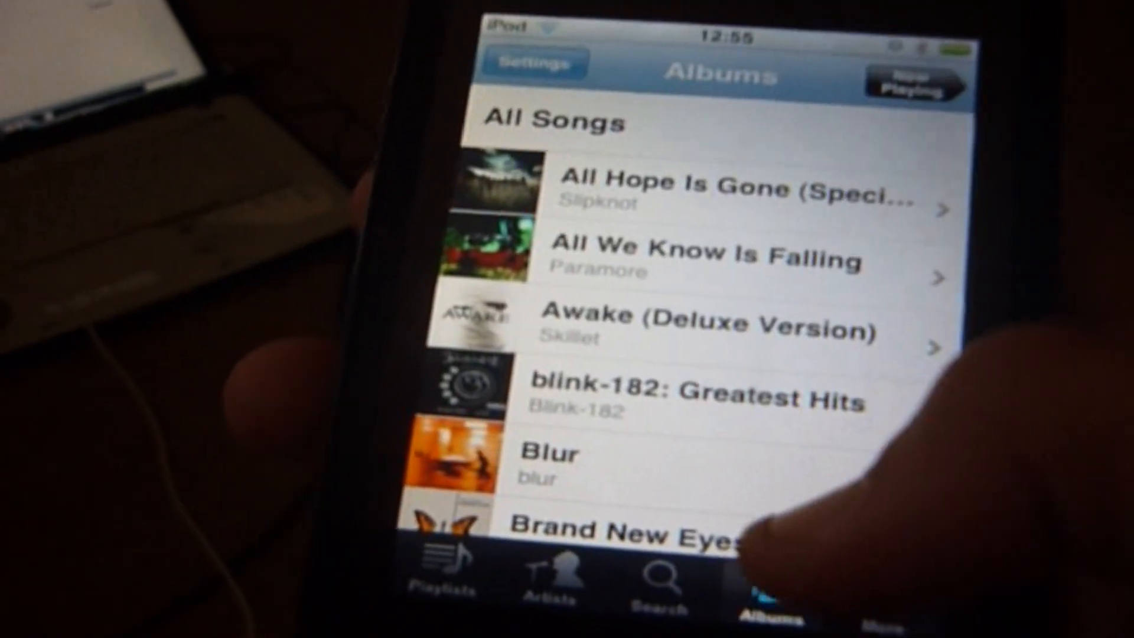
{"action": "scroll", "scroll_direction": "down", "scroll_amount": 3}
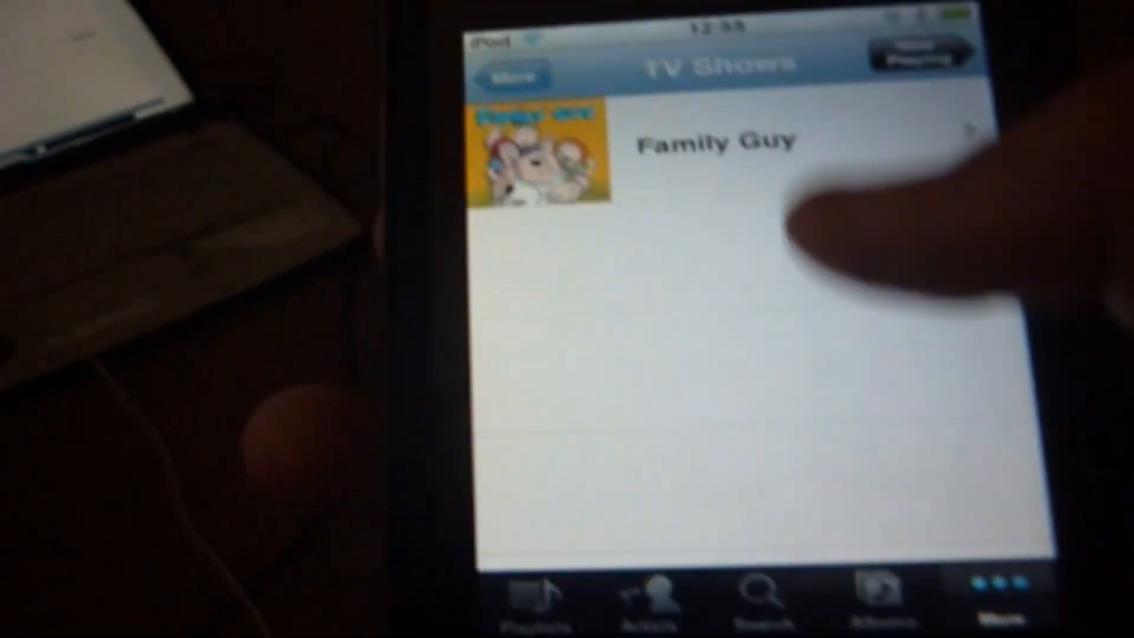
Open the Family Guy TV show and start its Season 1 episode.
{"action": "left_click", "coordinate": [715, 141]}
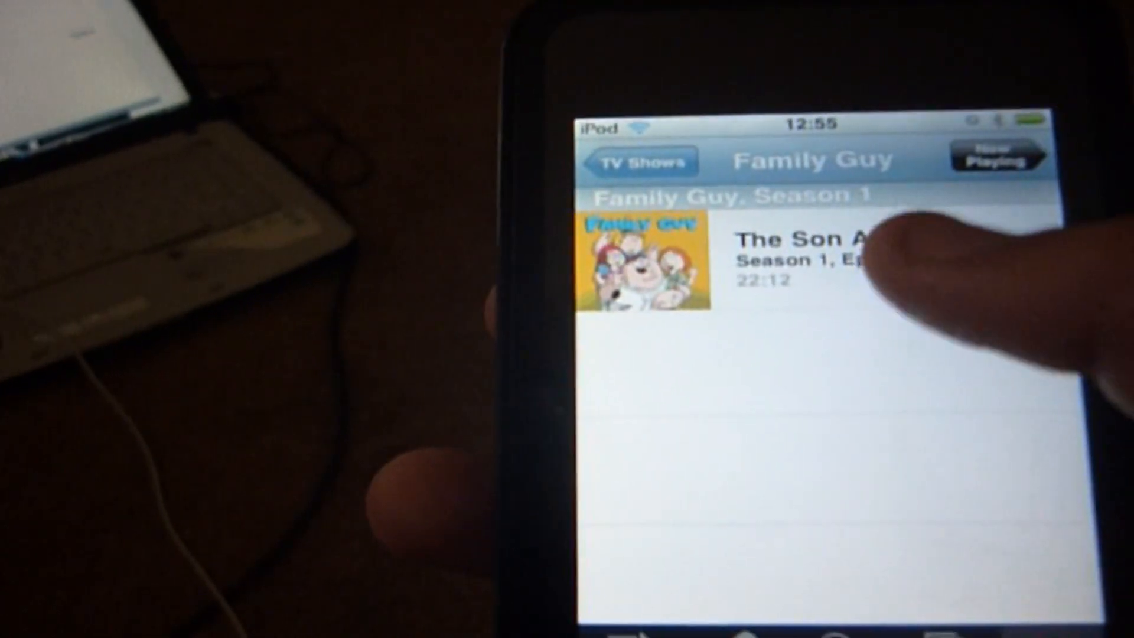
{"action": "left_click", "coordinate": [795, 259]}
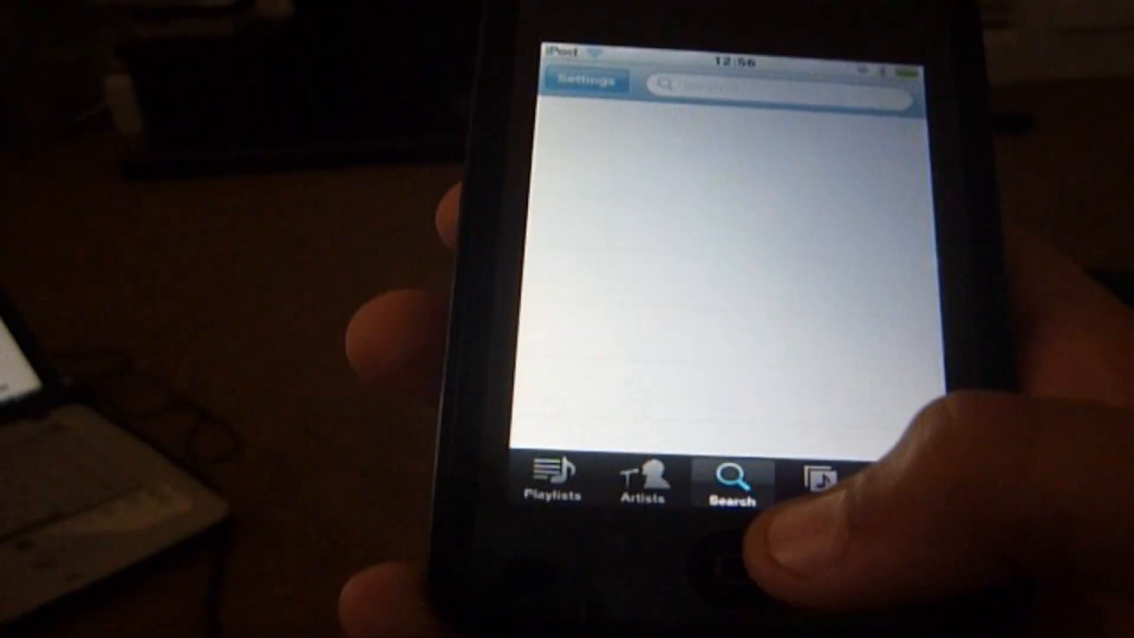
Return to the Albums list, scrolled to the Bullet for My Valentine titles.
{"action": "left_click", "coordinate": [730, 568]}
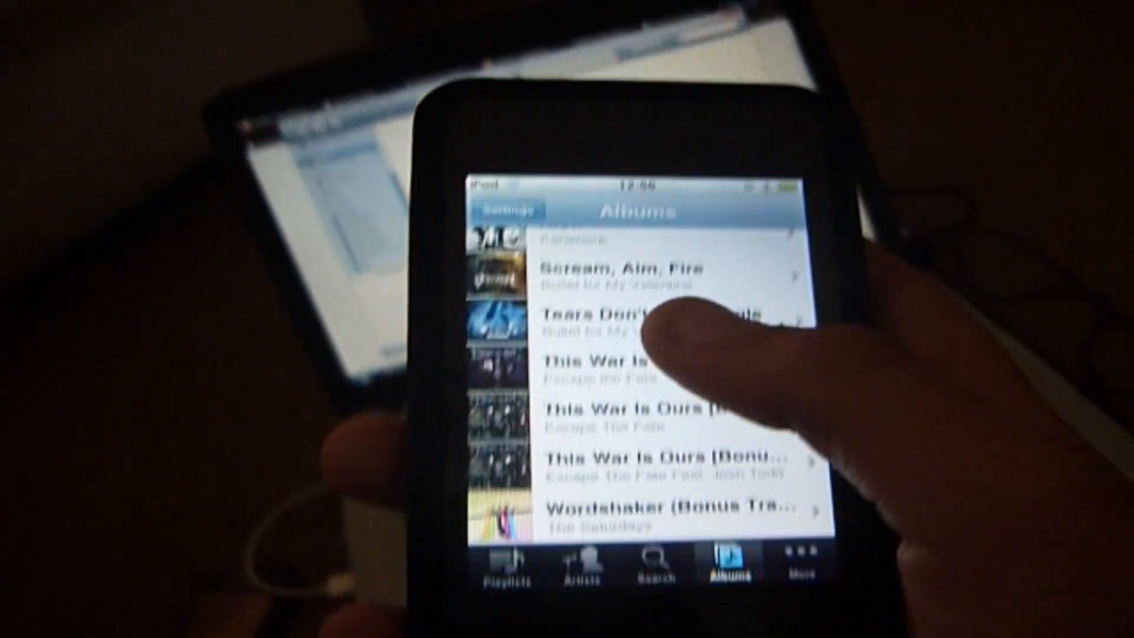